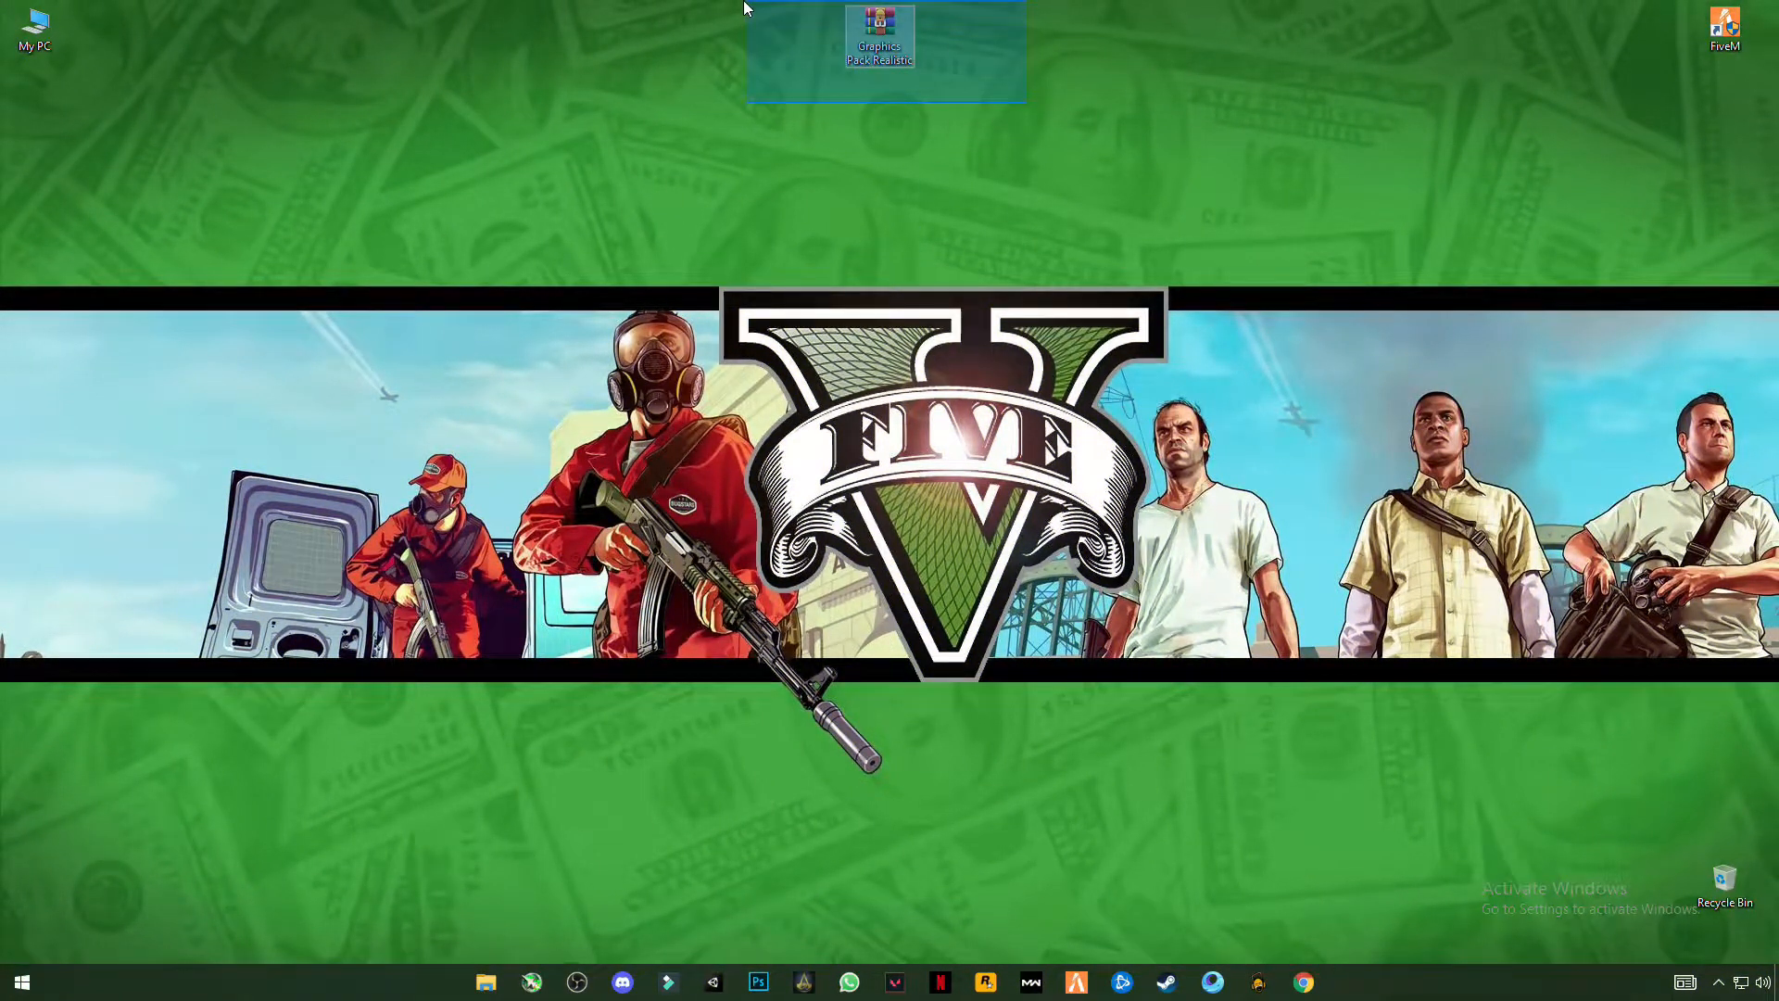
- Extract the Graphics Pack Realistic archive here on the desktop
click(956, 87)
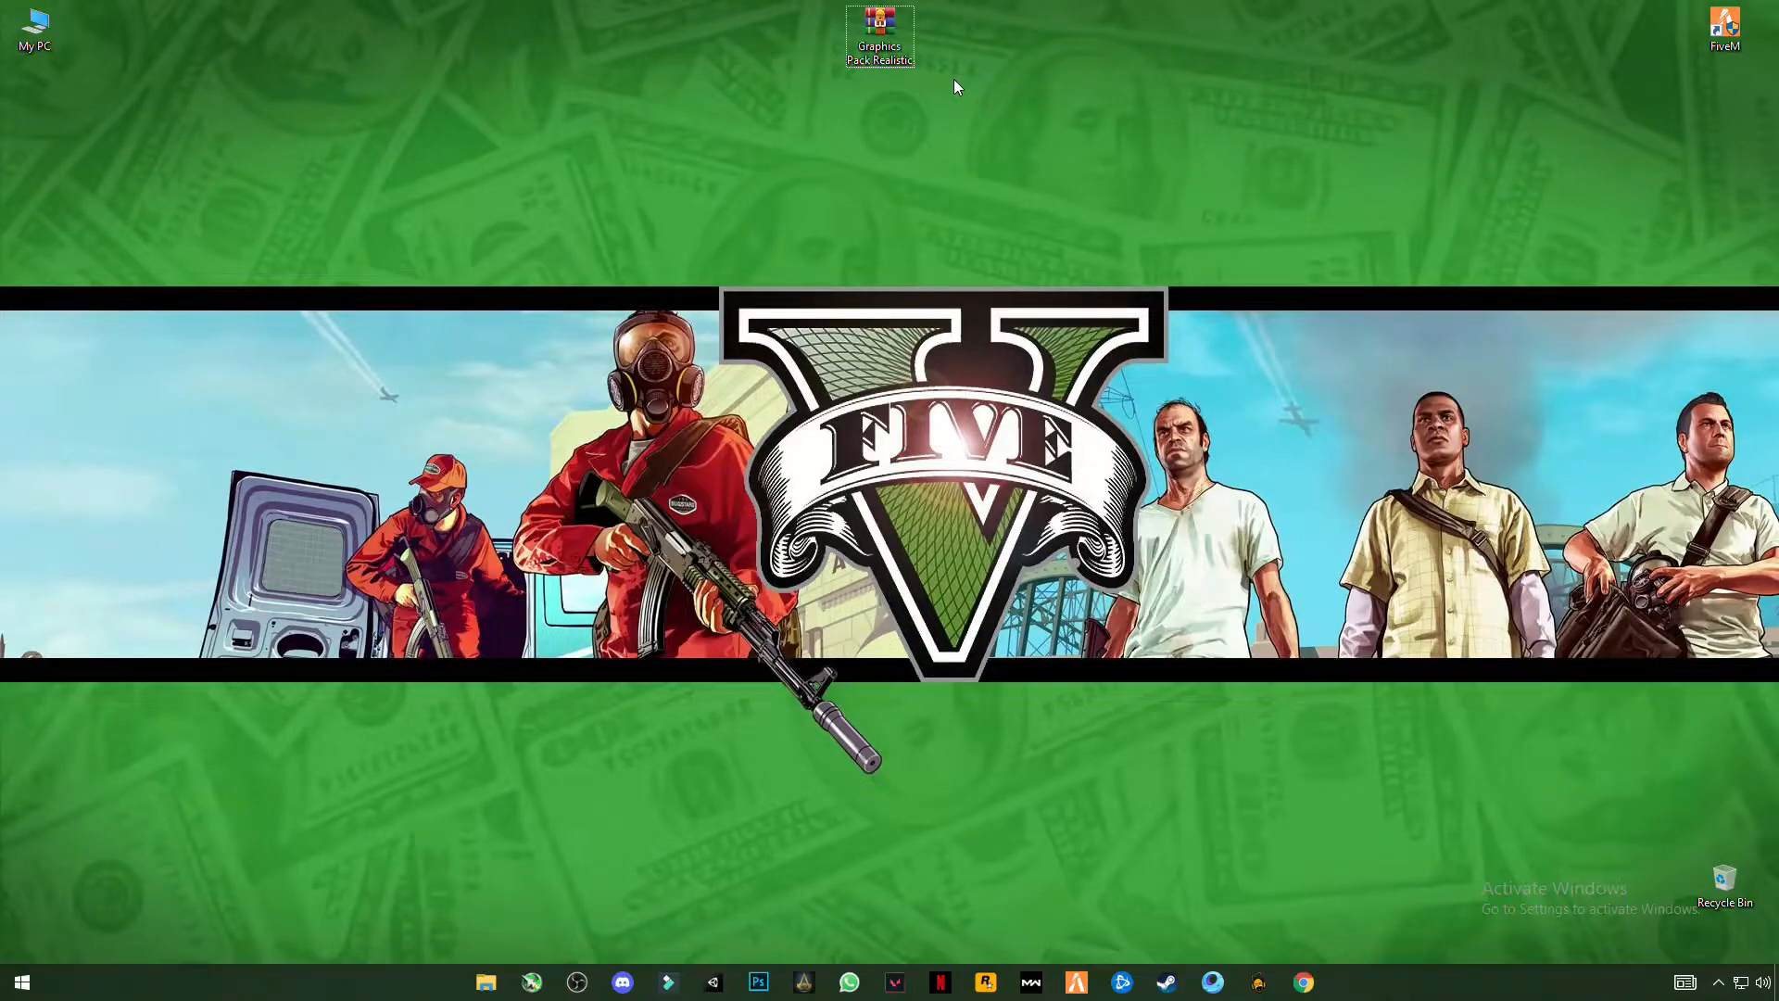
mouse_move(951, 86)
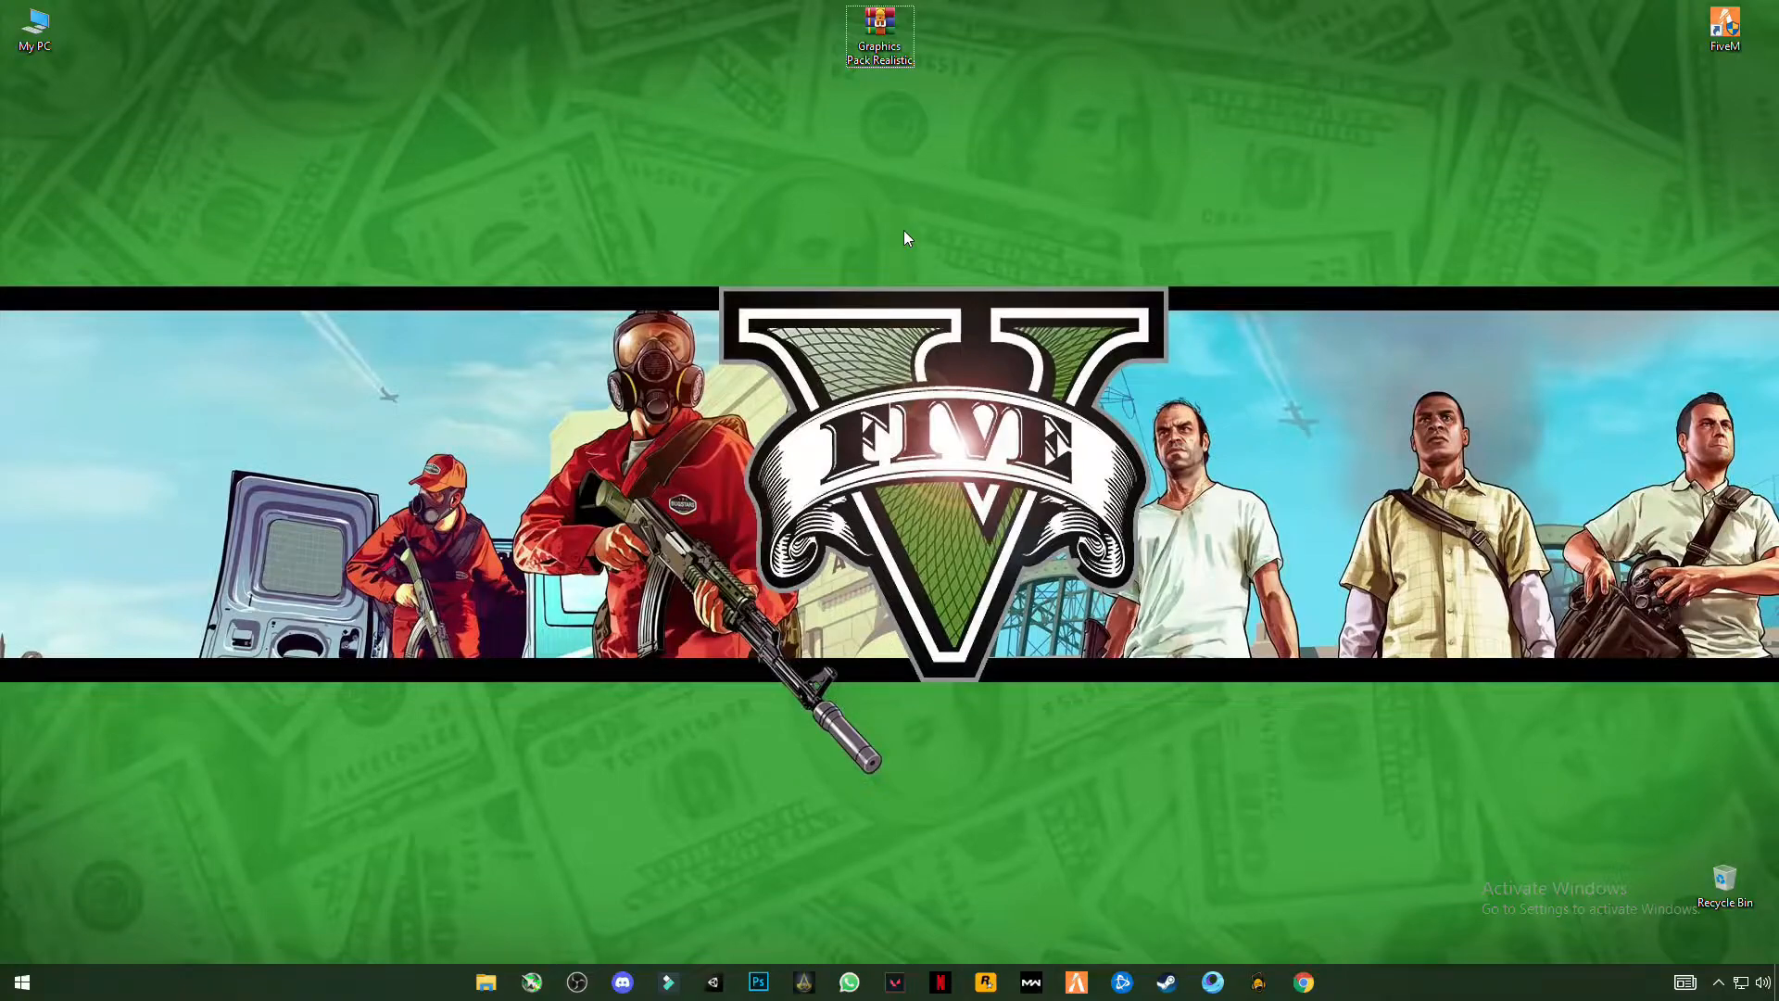
mouse_move(877, 107)
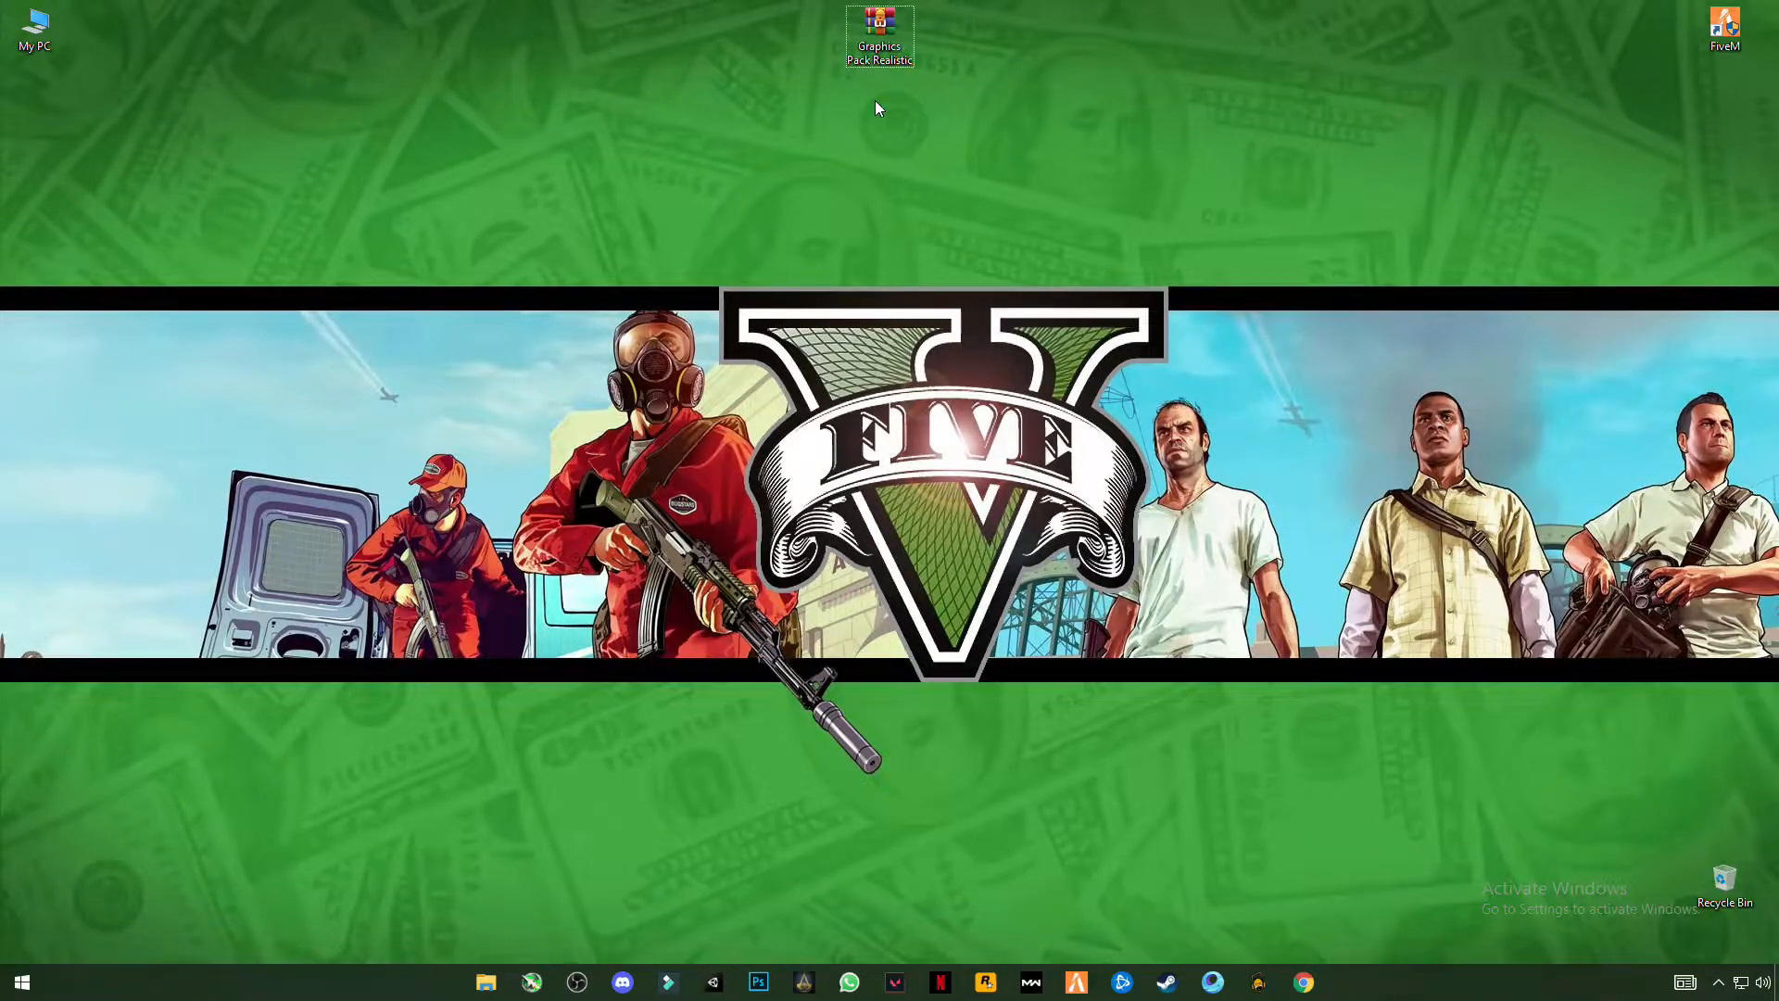
right_click(879, 37)
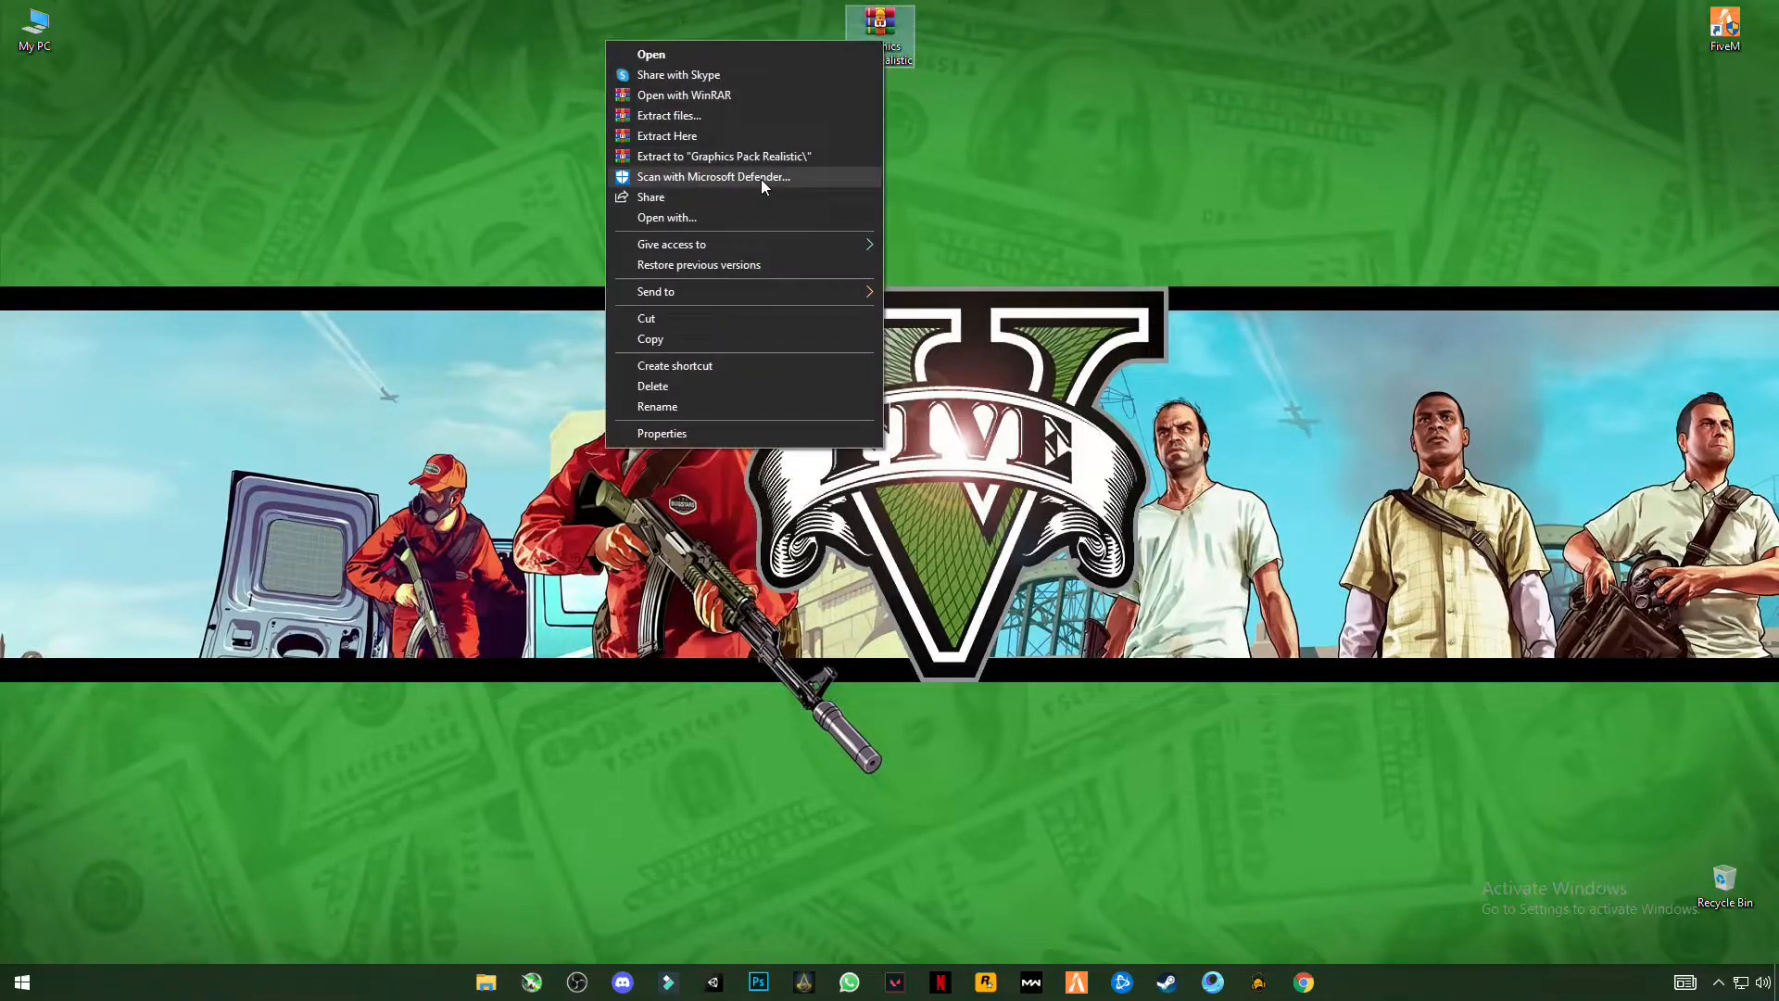
mouse_move(667, 136)
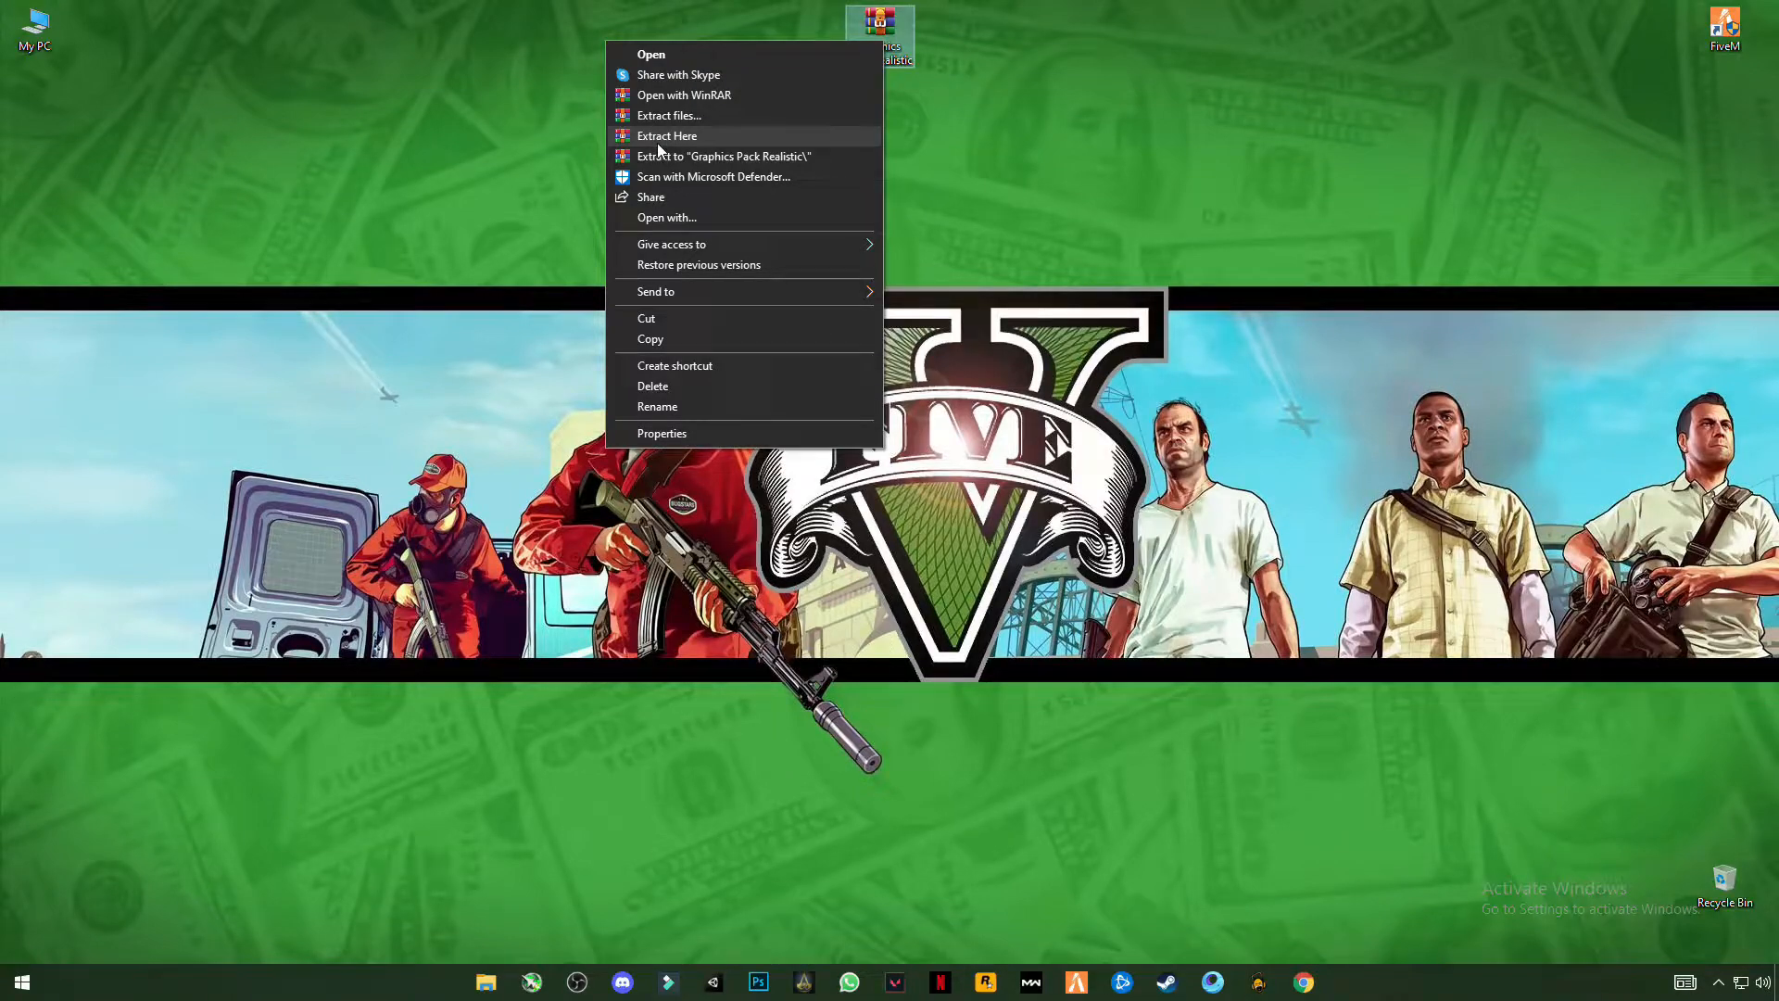
click(667, 135)
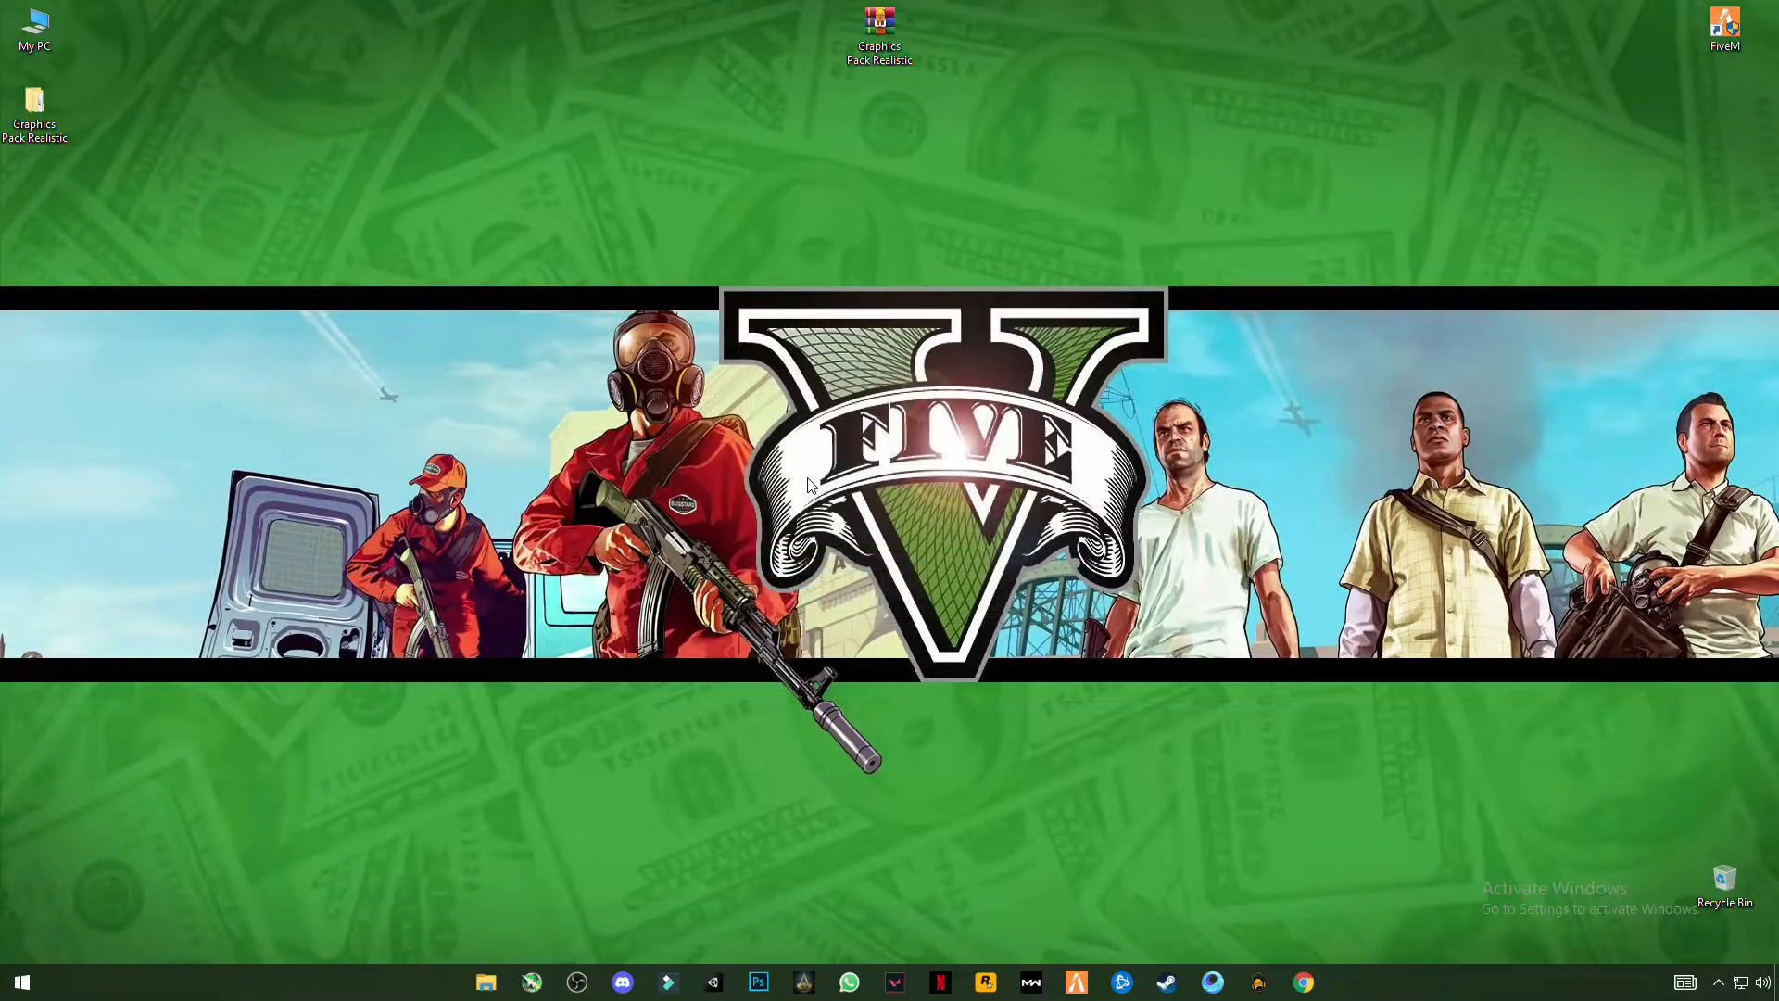
mouse_move(89, 95)
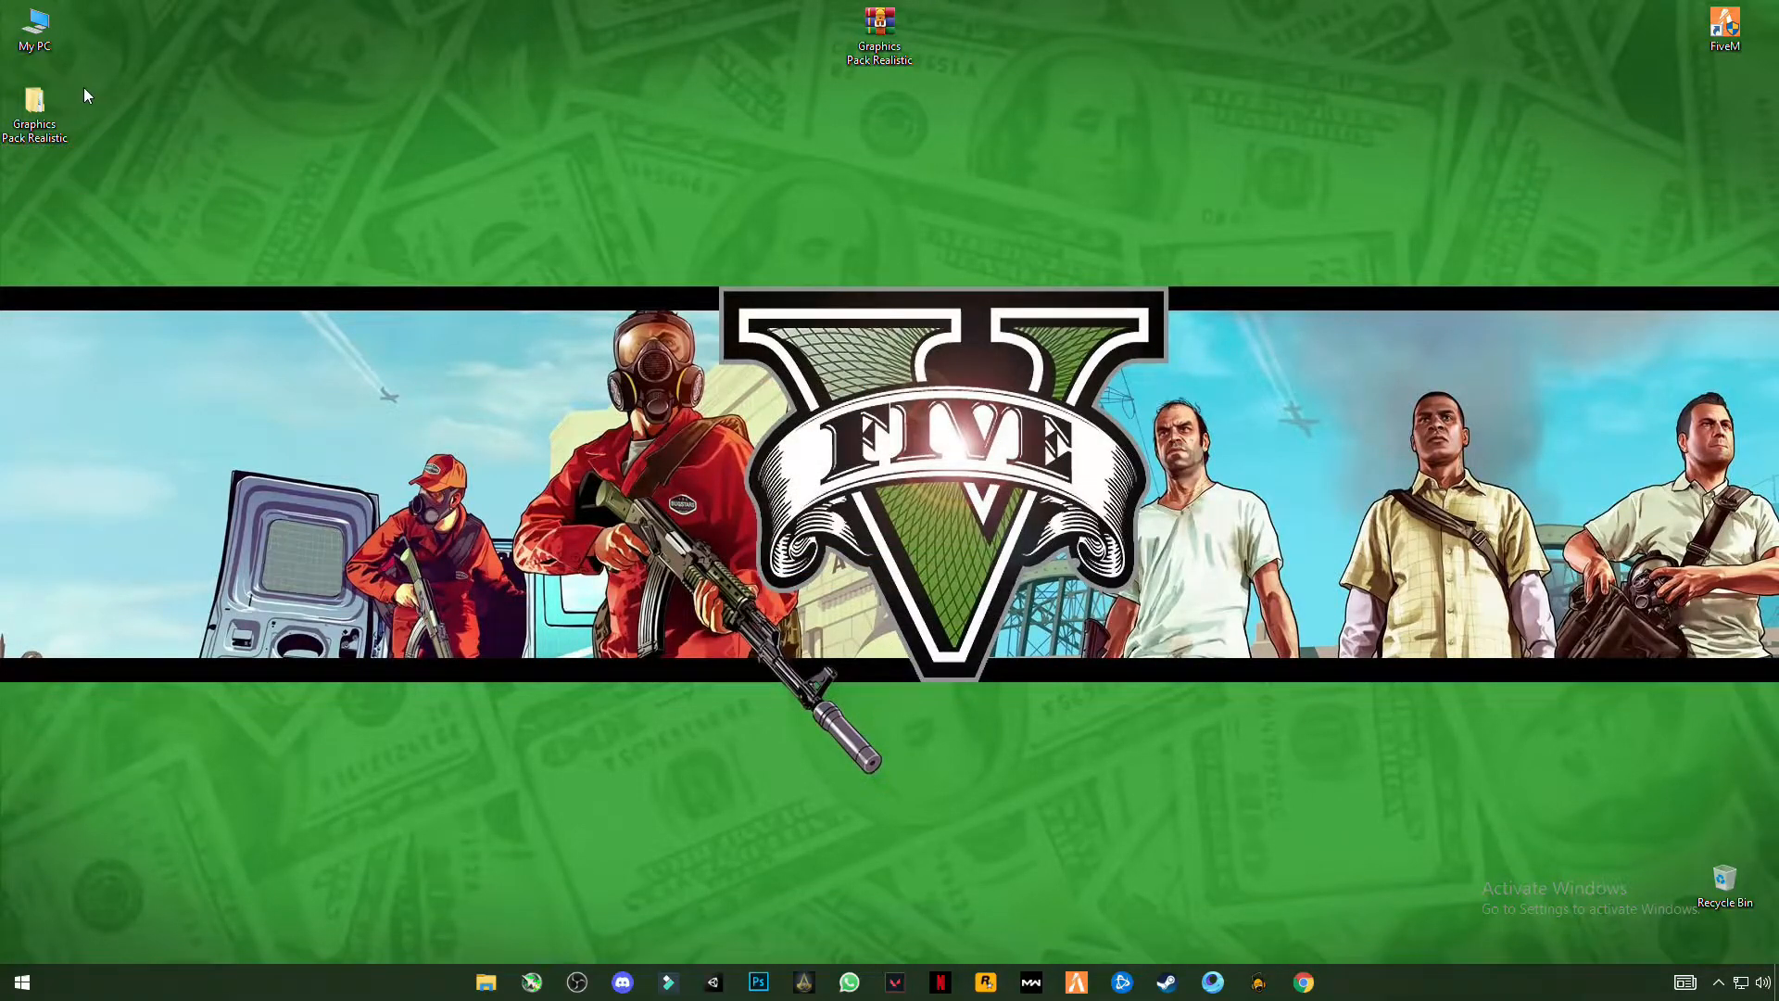
- Open the extracted Graphics Pack Realistic folder in a restored-down window showing citizen
double_click(35, 108)
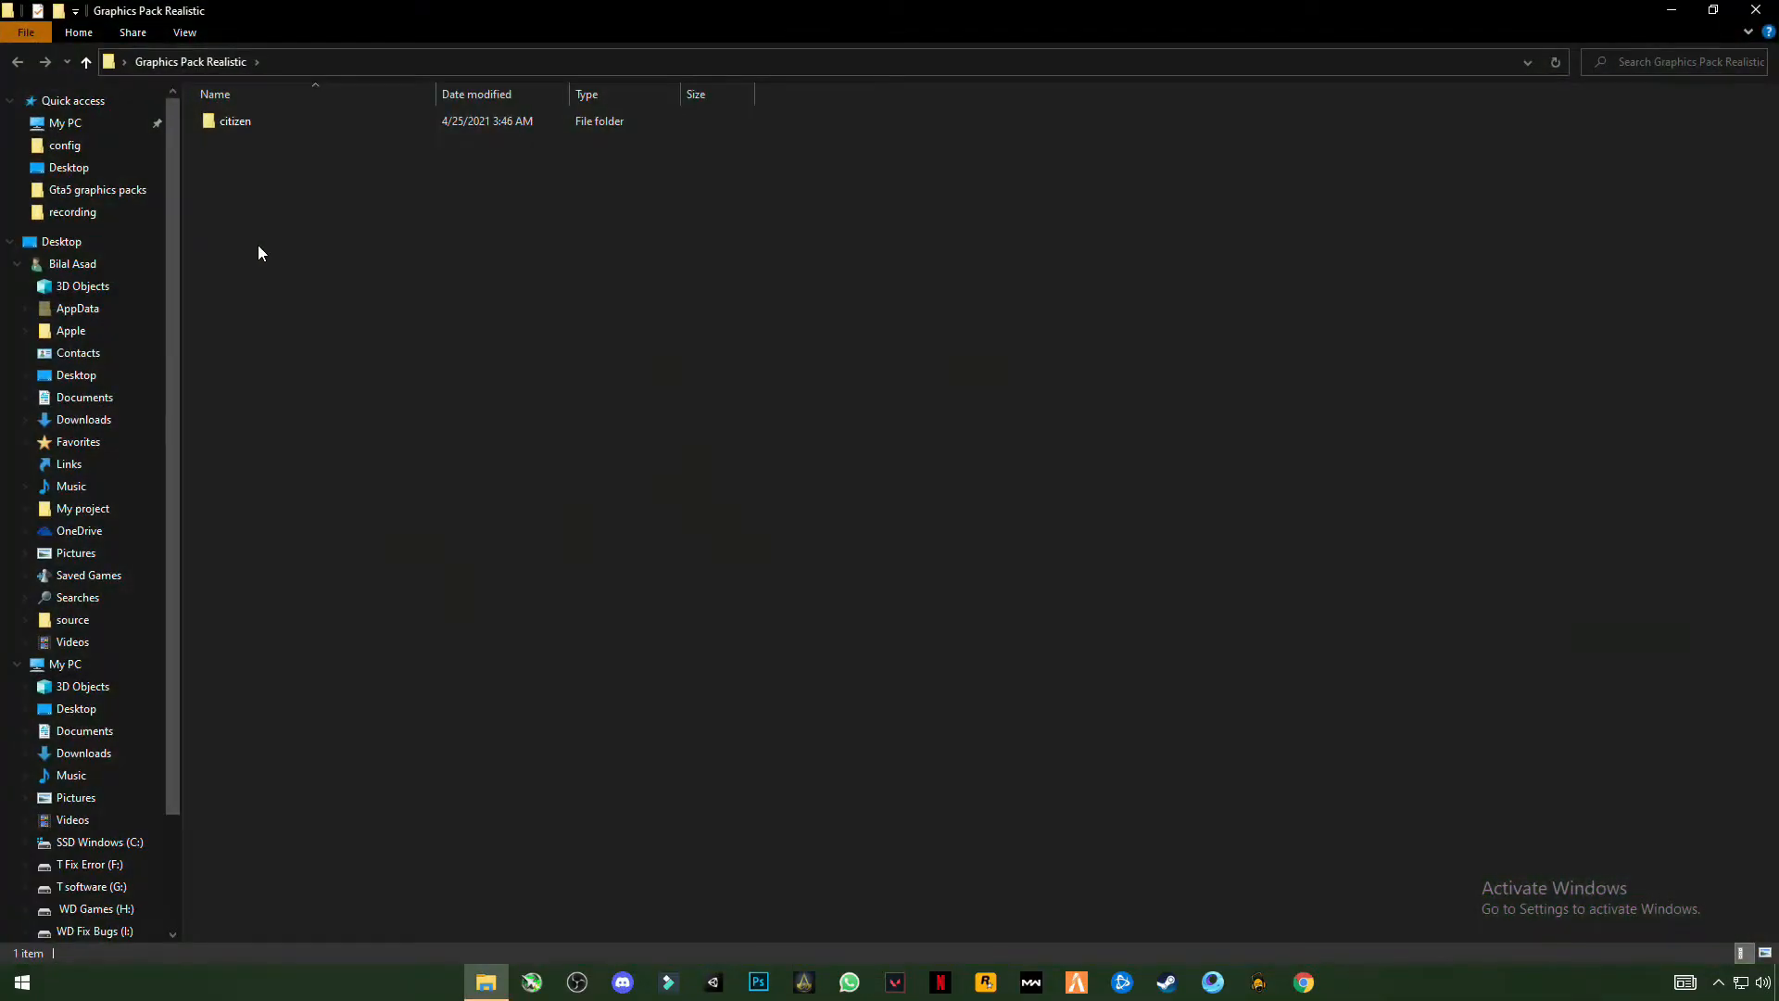
click(234, 120)
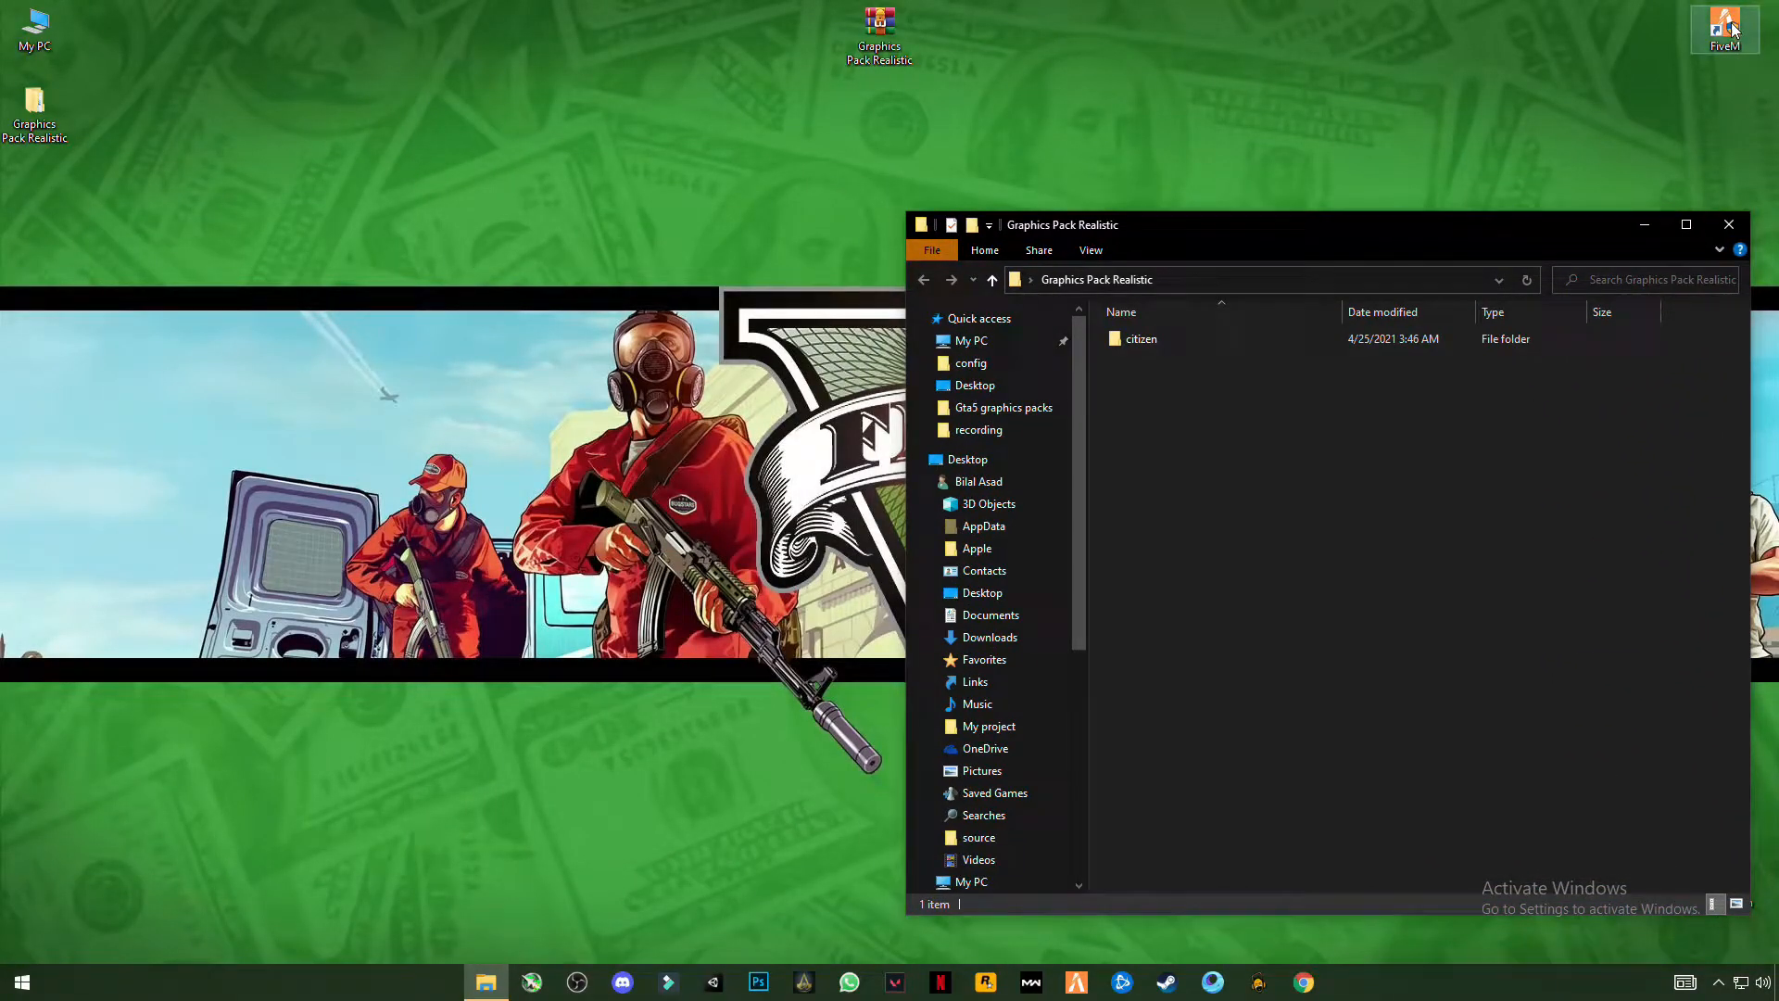
- Open FiveM Application Data via the FiveM shortcut's file location and select the pack's citizen folder
right_click(1723, 29)
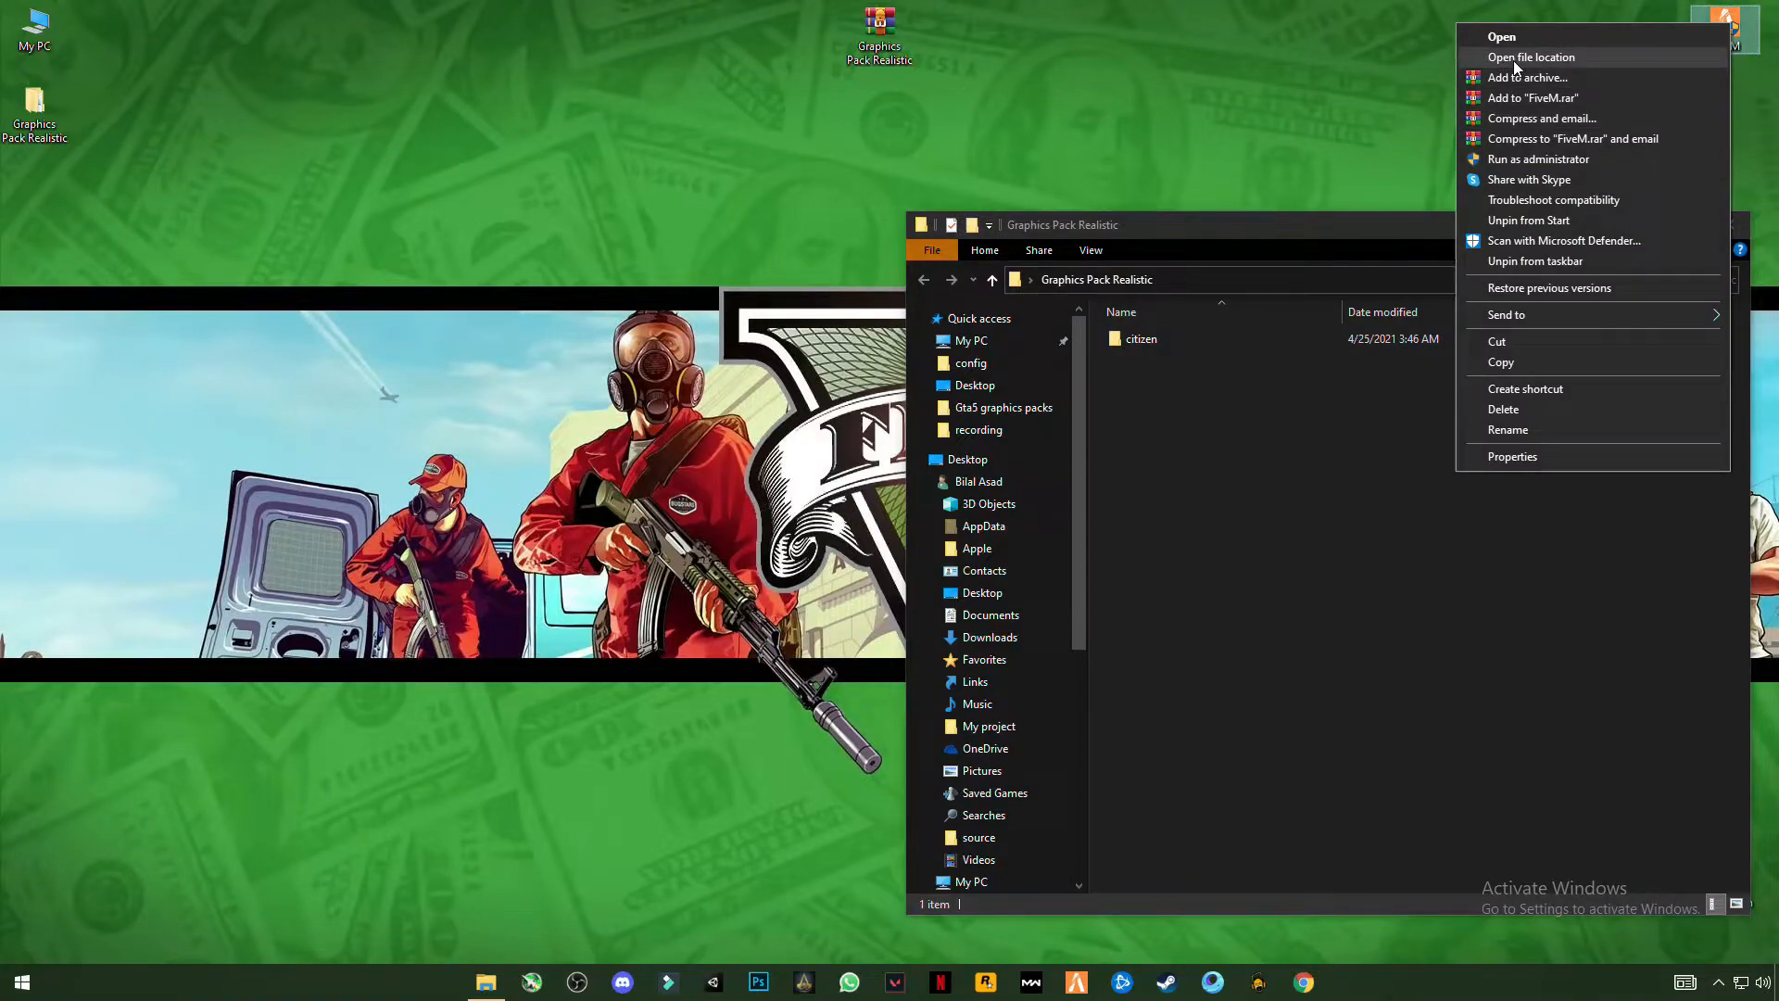
click(1530, 56)
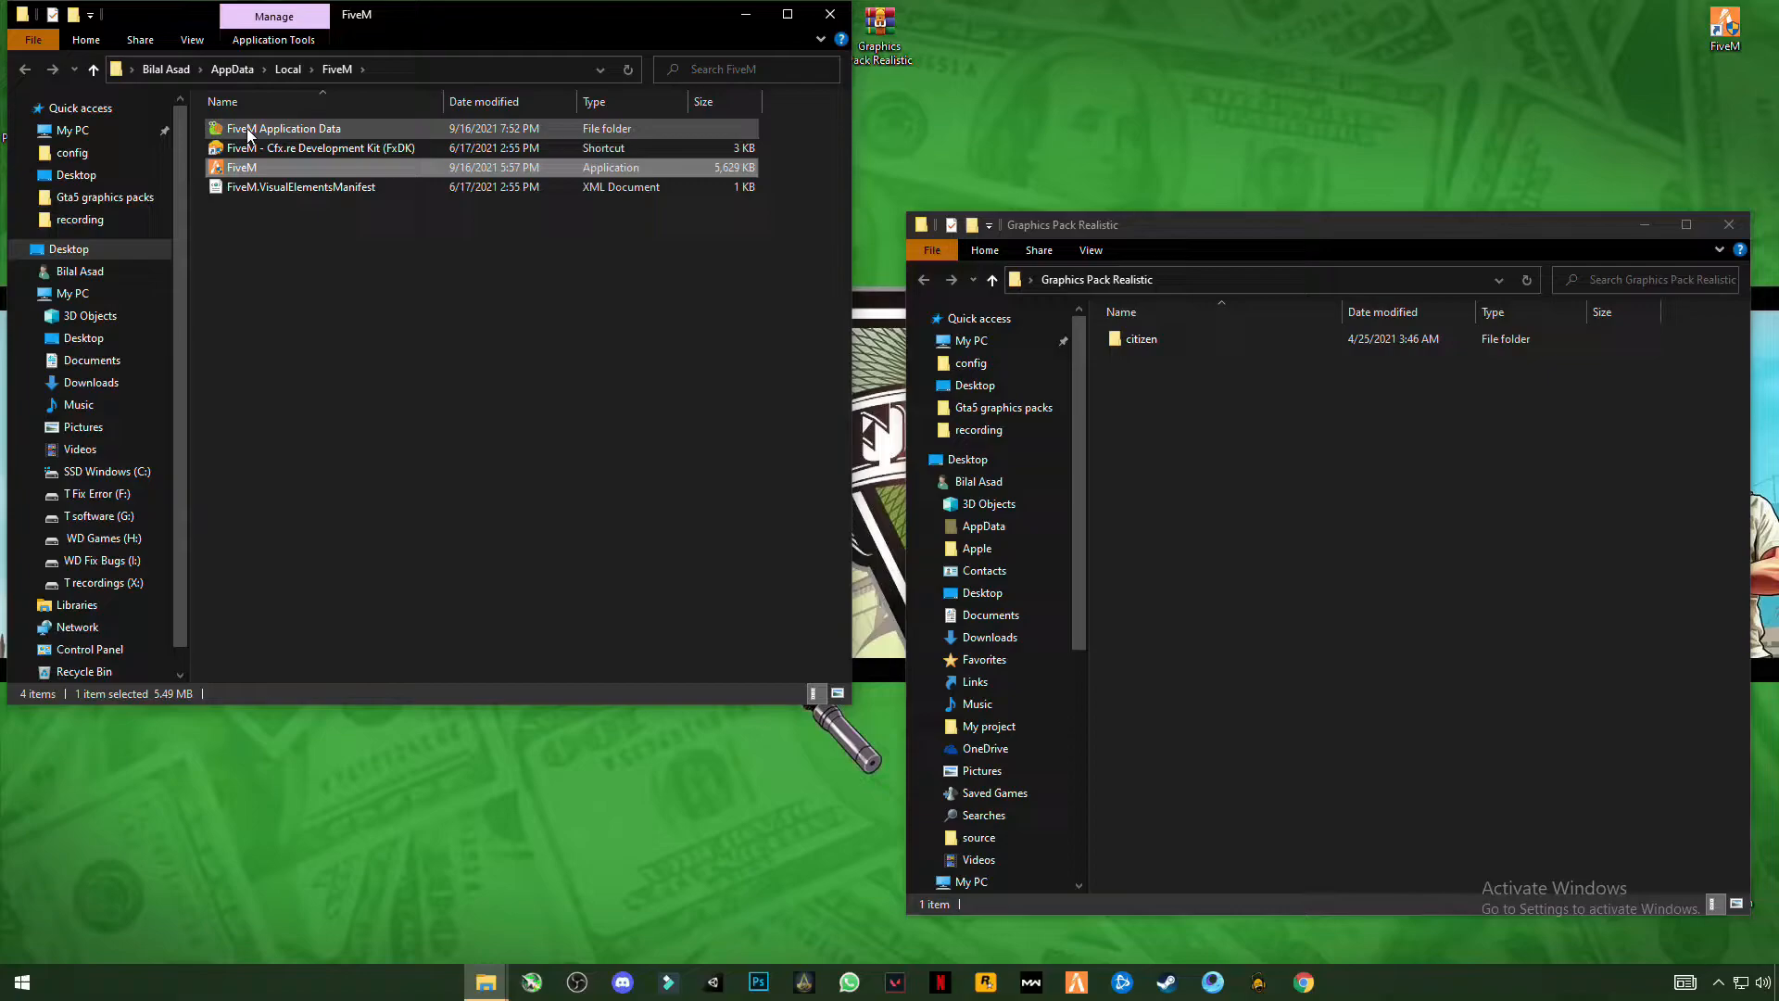
double_click(283, 127)
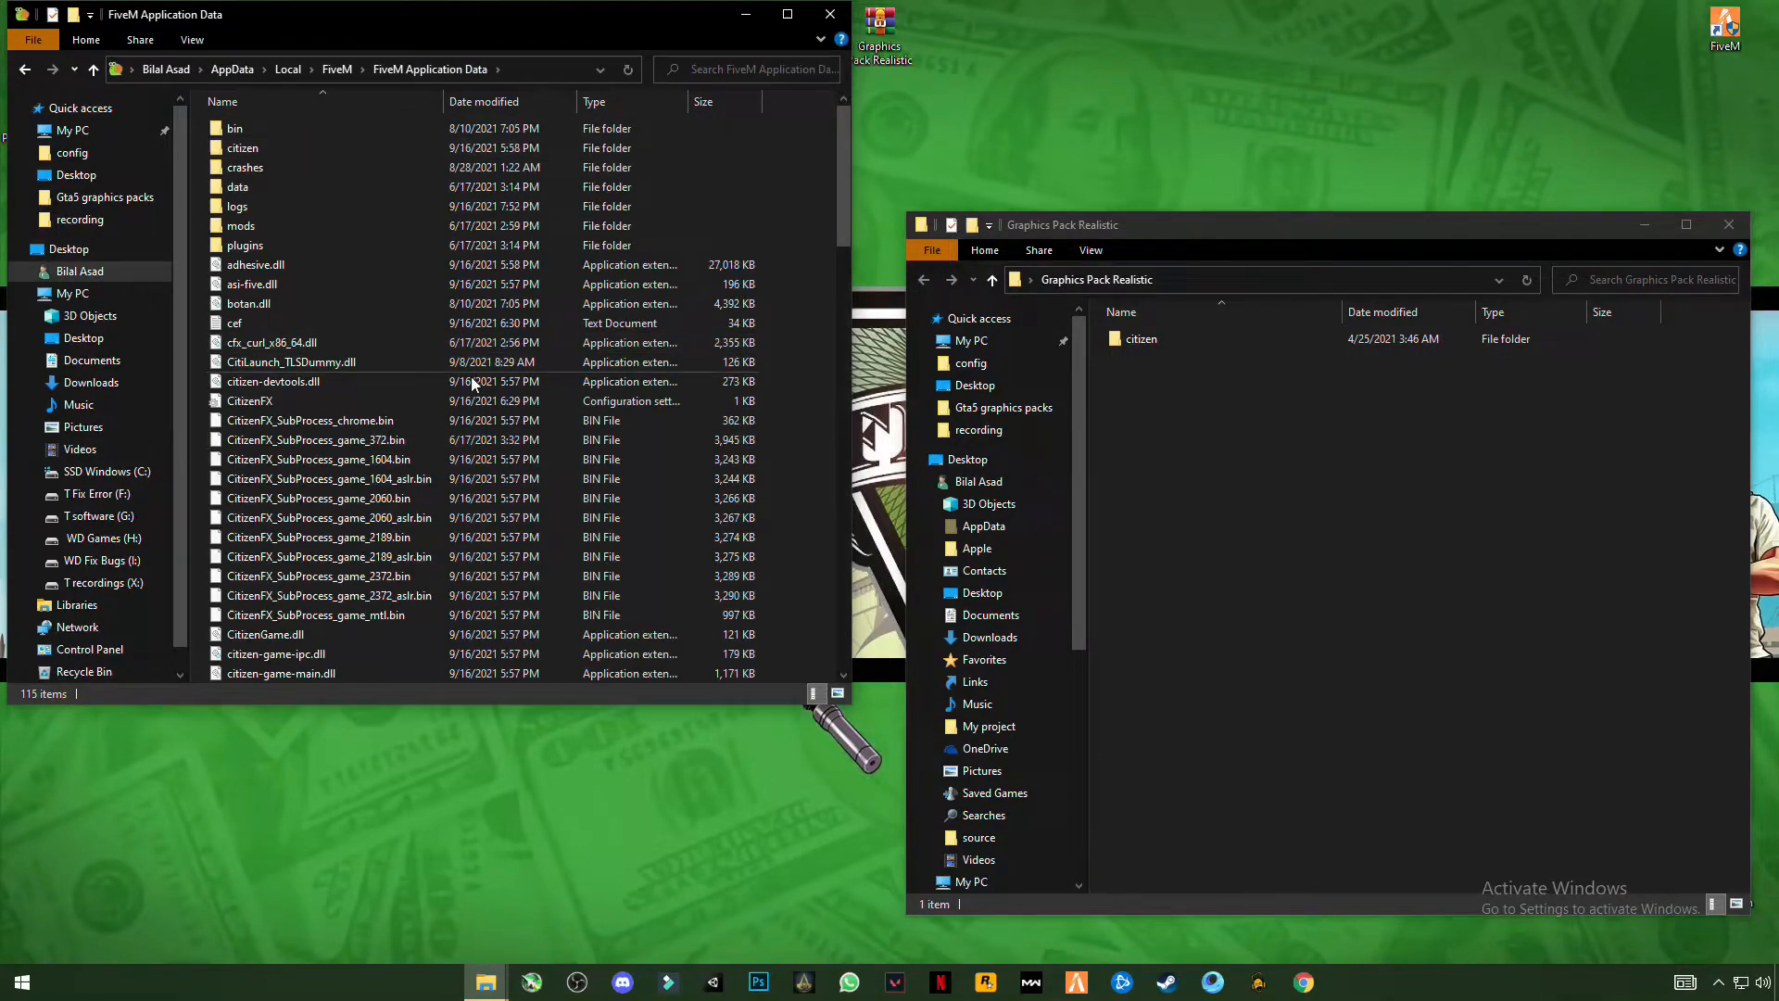
click(1140, 338)
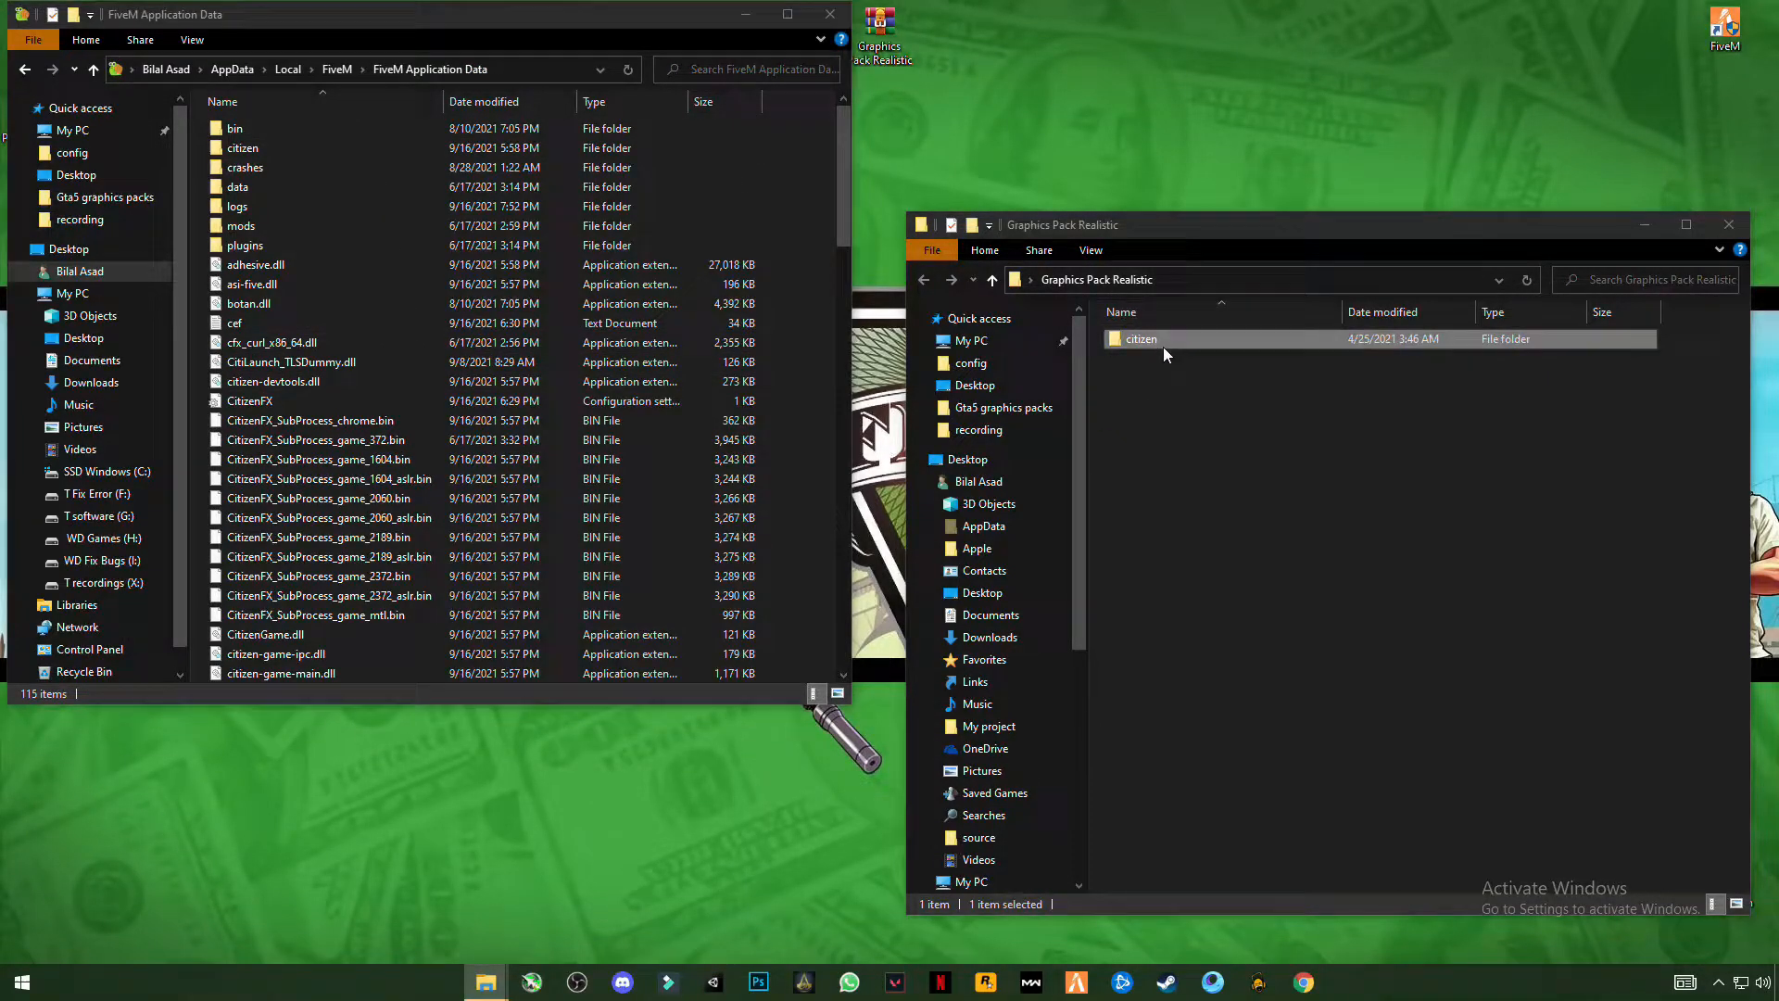
- Drag citizen into FiveM Application Data, replace the destination files, and close the windows
drag(1140, 338, 817, 181)
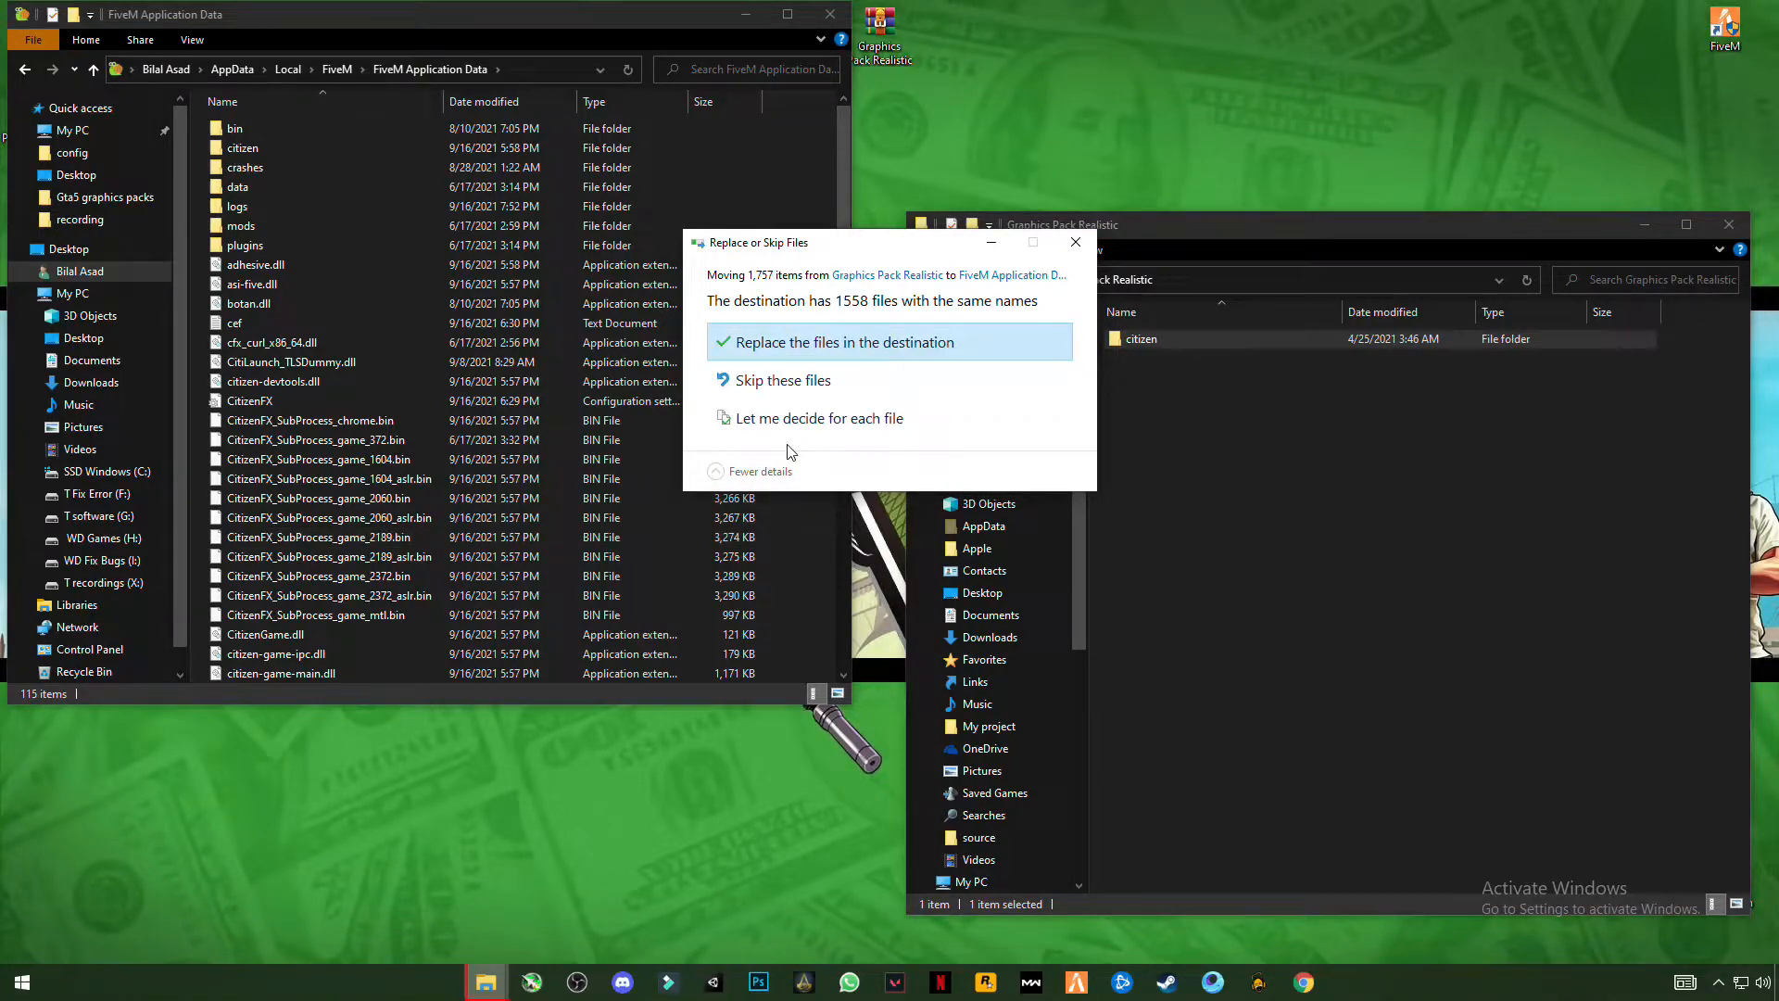
click(844, 342)
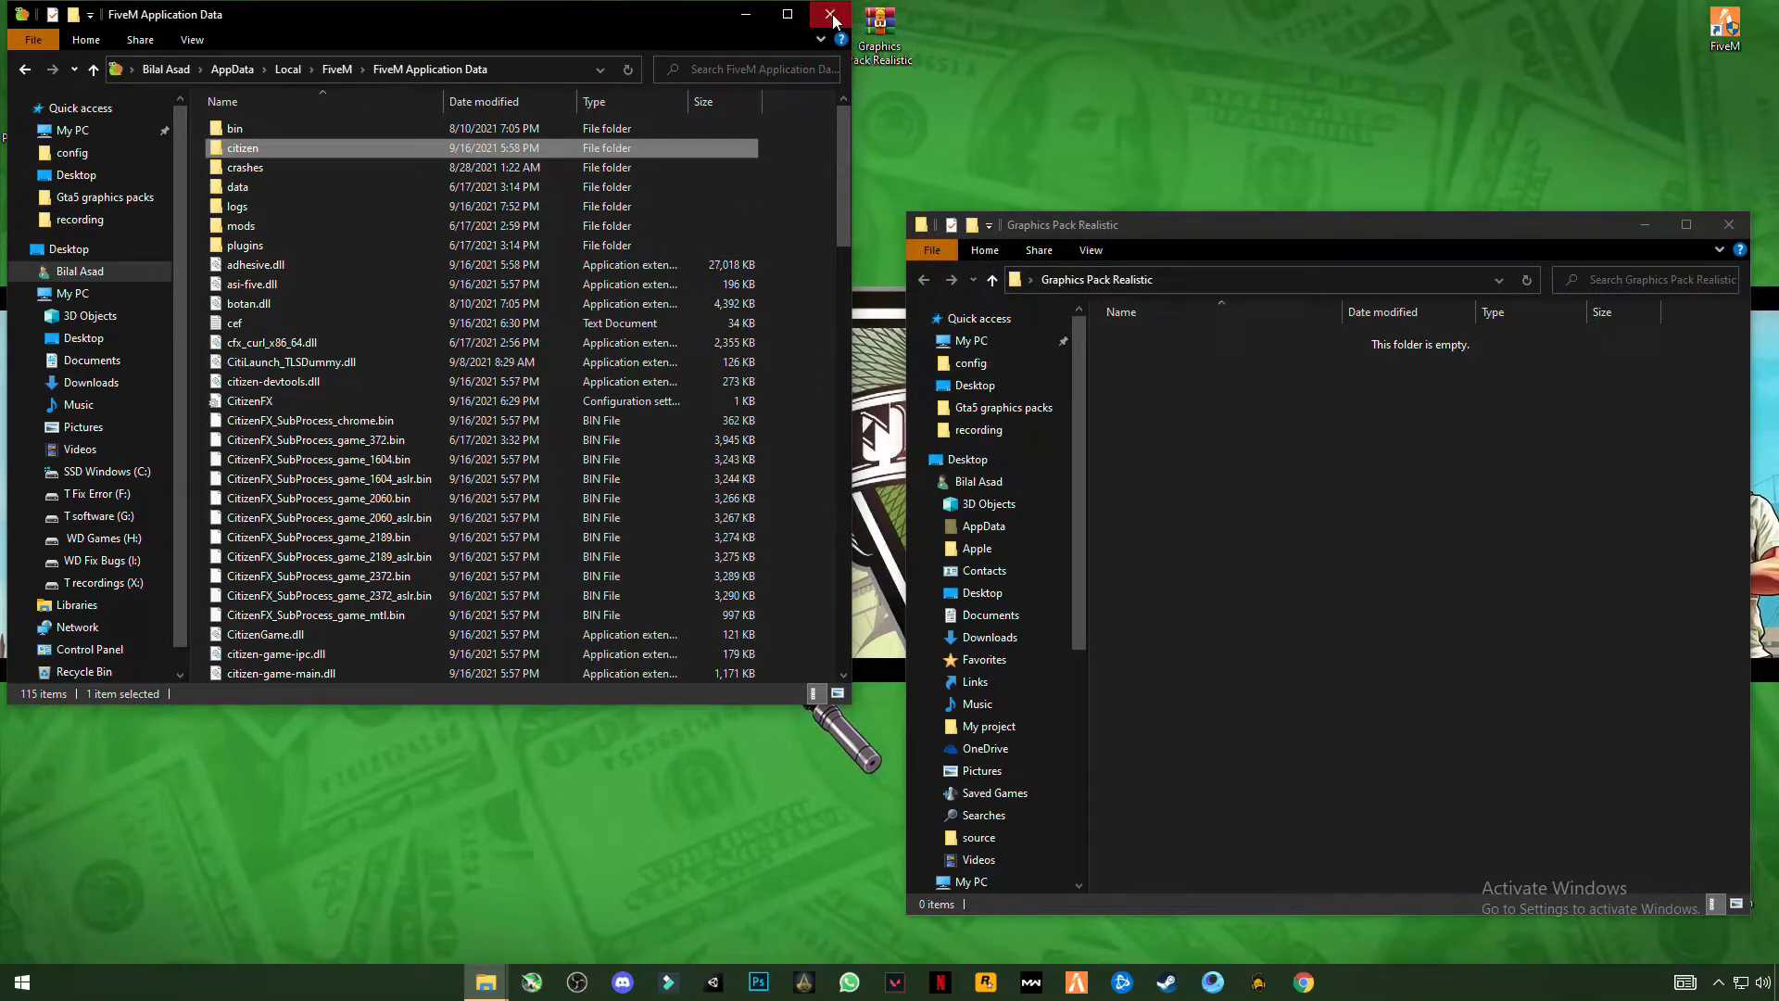
click(833, 16)
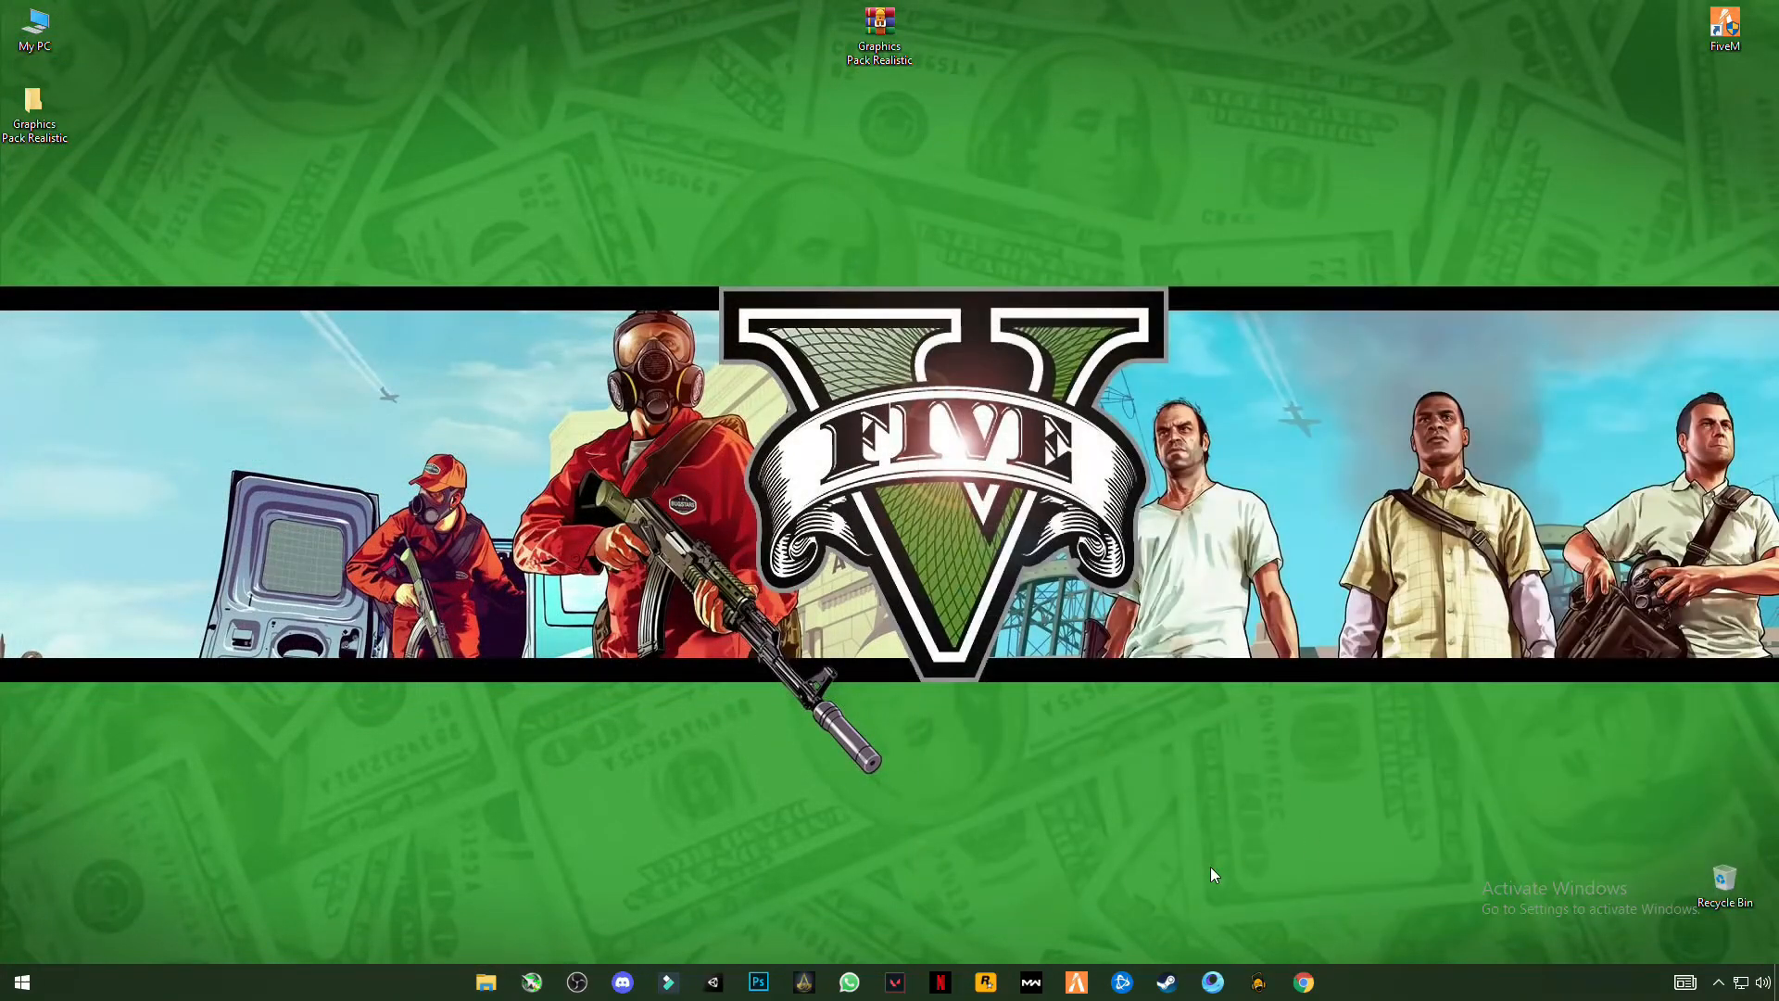